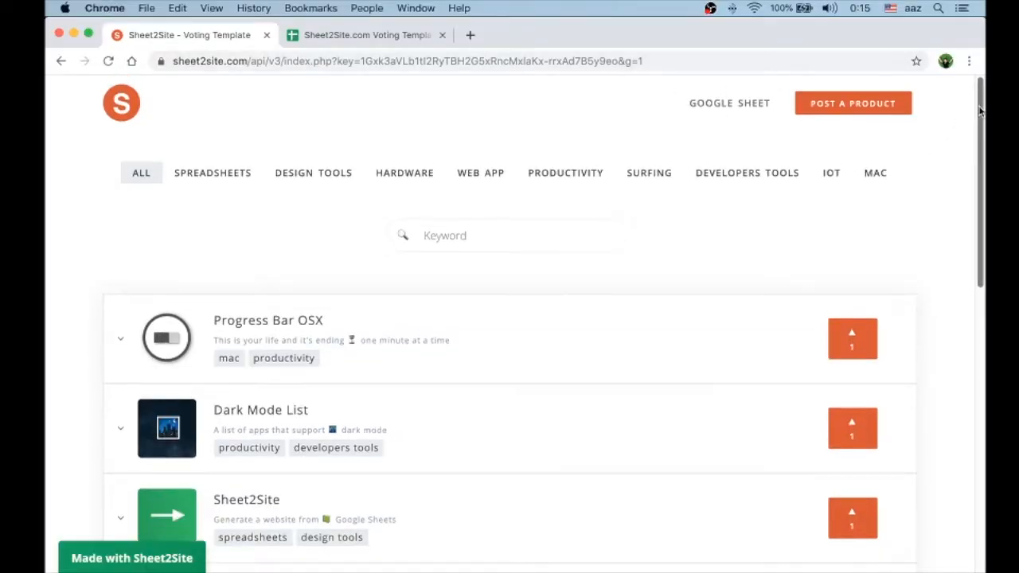
Expand Push to Deploy's row, read its full description and photo, then collapse it
{"action": "scroll", "scroll_direction": "down", "scroll_amount": 3}
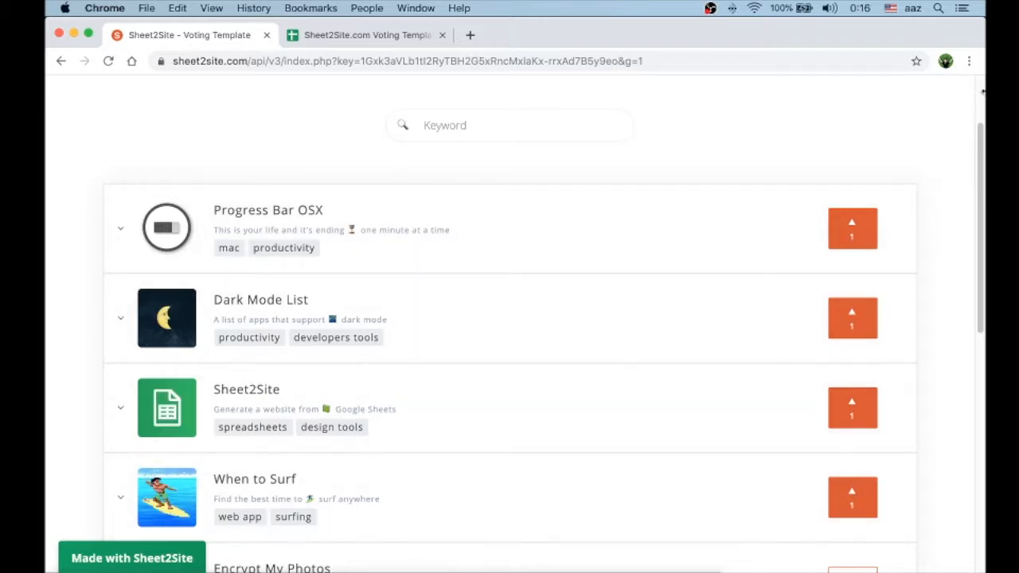
{"action": "scroll", "scroll_direction": "down", "scroll_amount": 3}
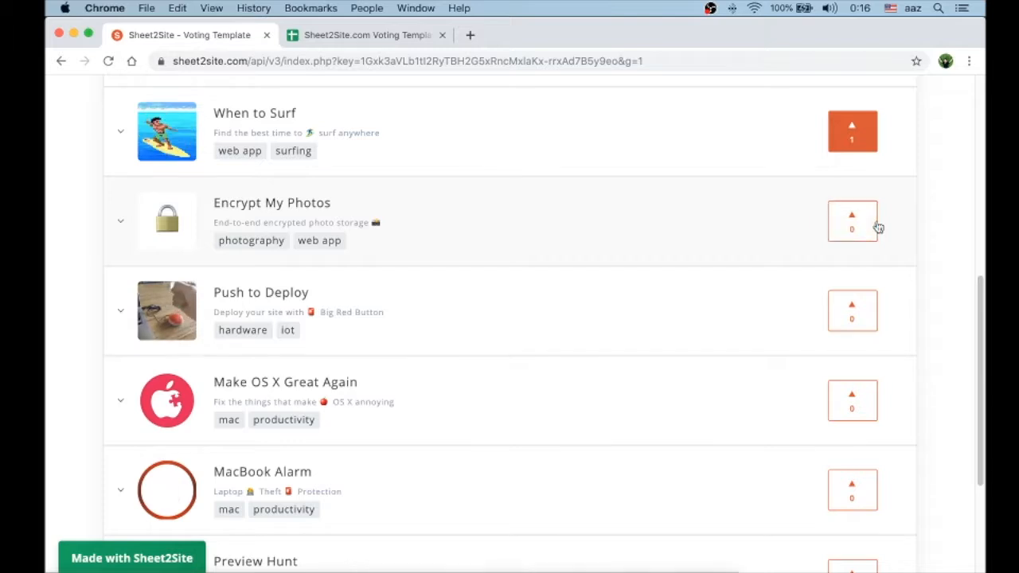
{"action": "mouse_move", "coordinate": [745, 327]}
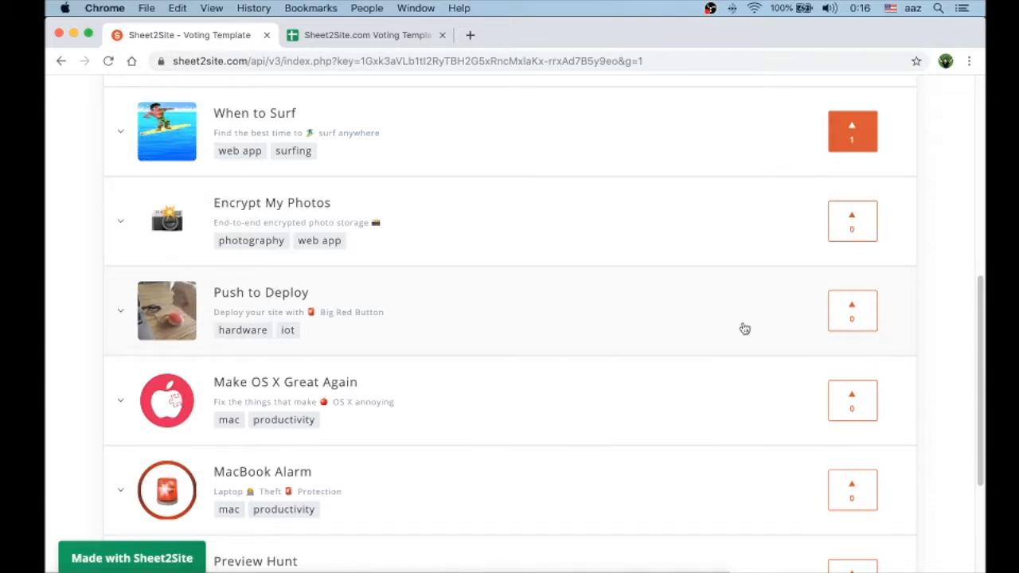
{"action": "scroll", "scroll_direction": "down", "scroll_amount": 3}
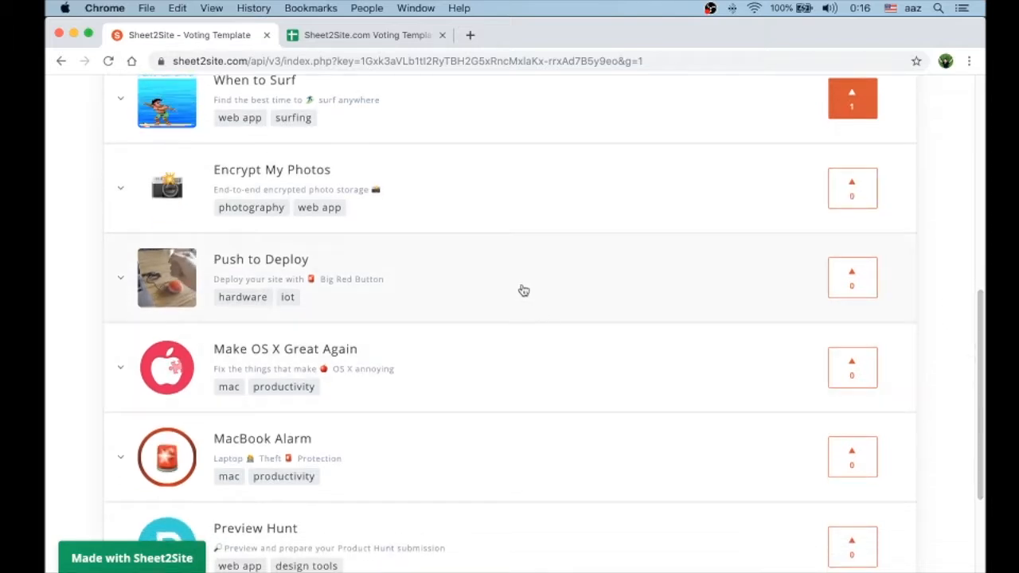
{"action": "left_click", "coordinate": [121, 277]}
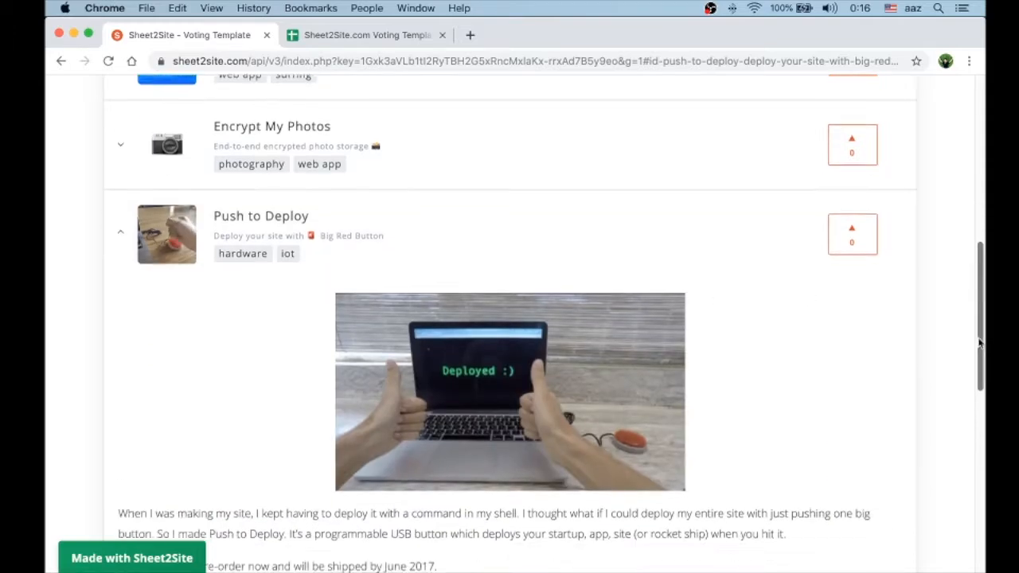
{"action": "scroll", "scroll_direction": "down", "scroll_amount": 3}
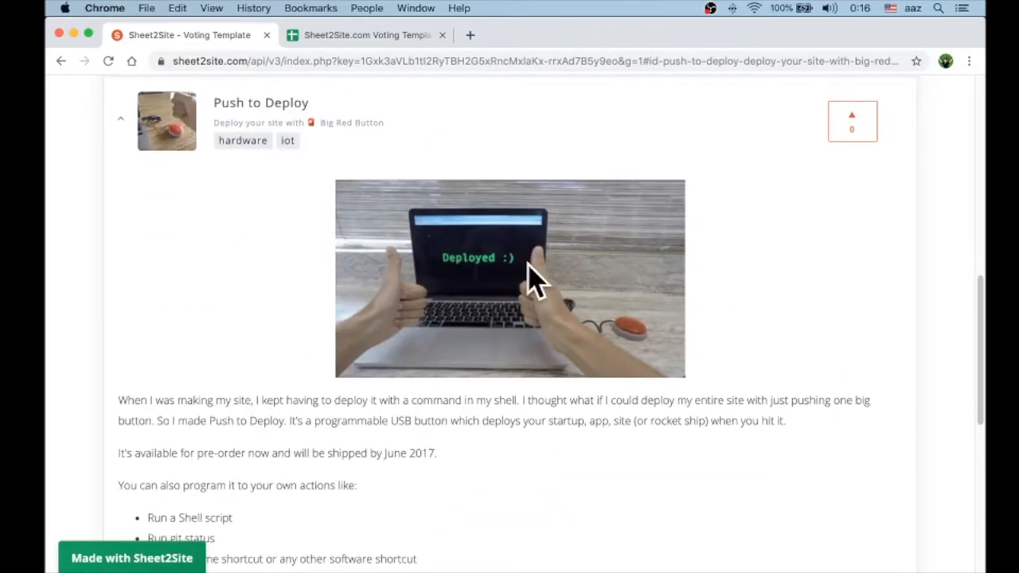
{"action": "scroll", "scroll_direction": "down", "scroll_amount": 3}
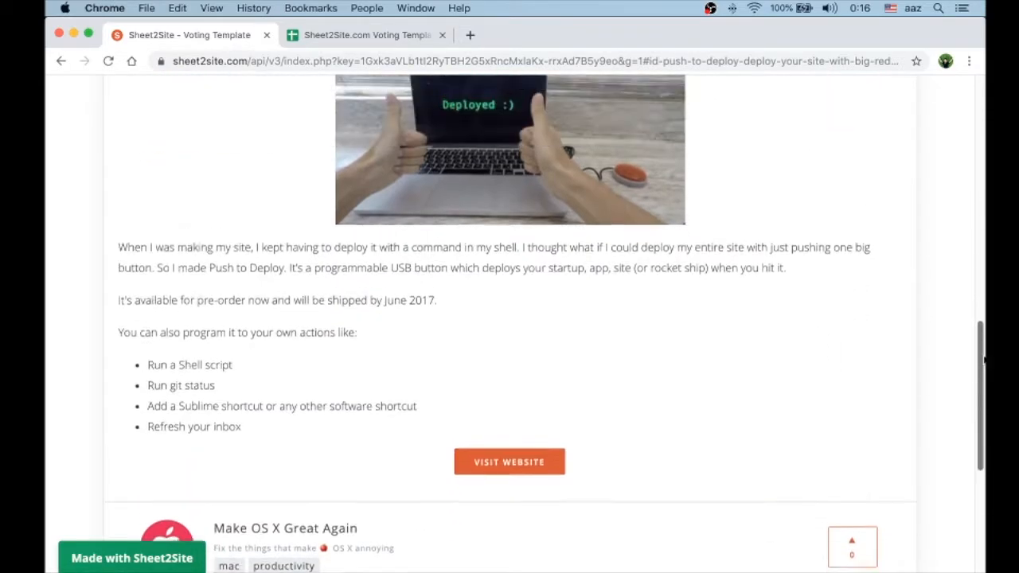
{"action": "scroll", "scroll_direction": "down", "scroll_amount": 3}
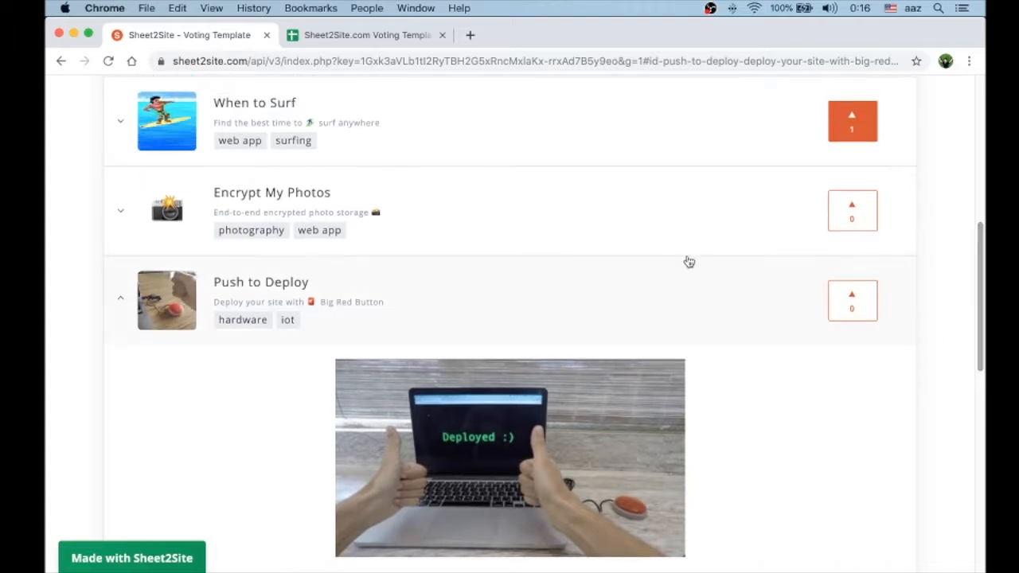
{"action": "left_click", "coordinate": [366, 35]}
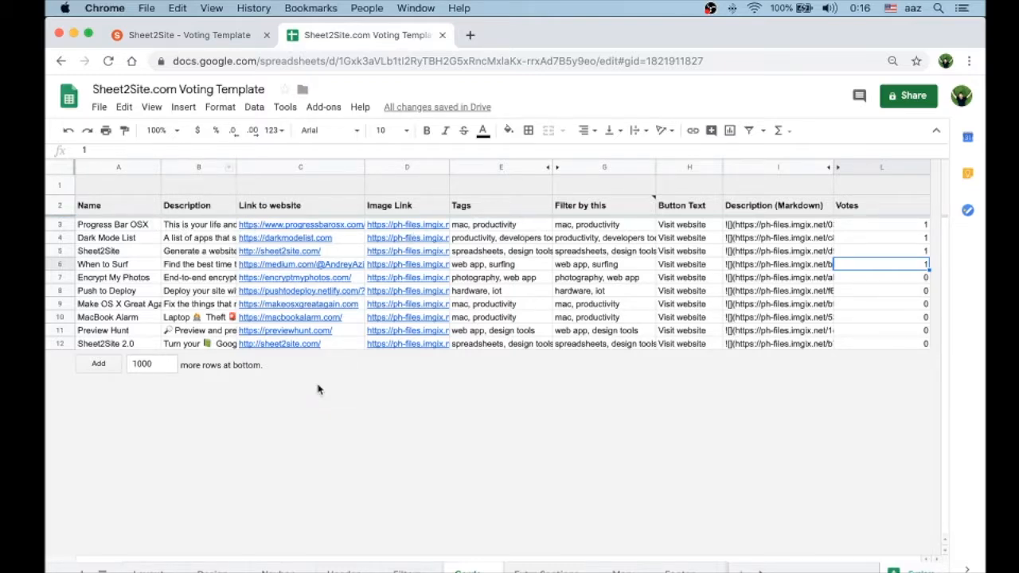
{"action": "mouse_move", "coordinate": [875, 173]}
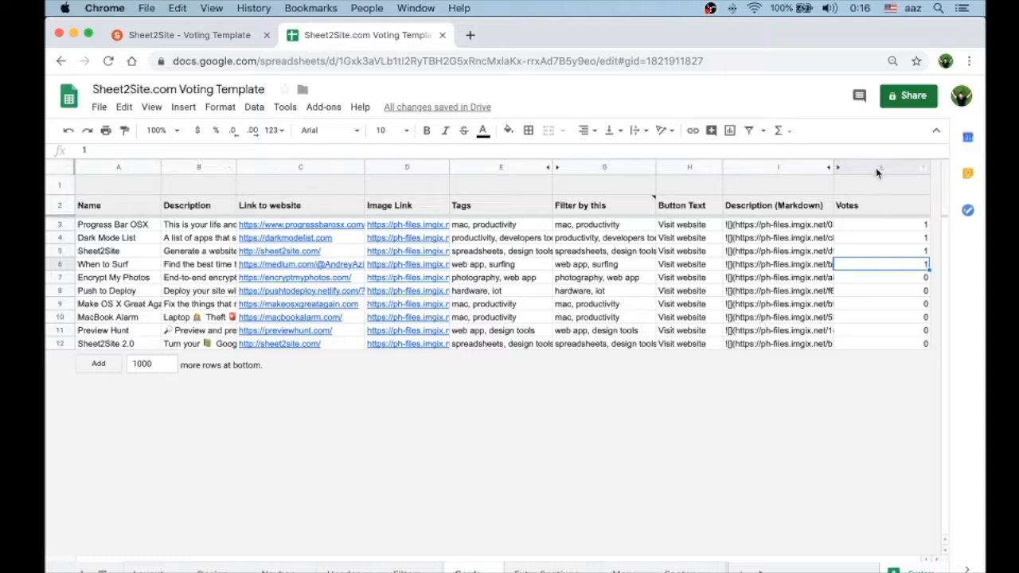
{"action": "left_click", "coordinate": [881, 167]}
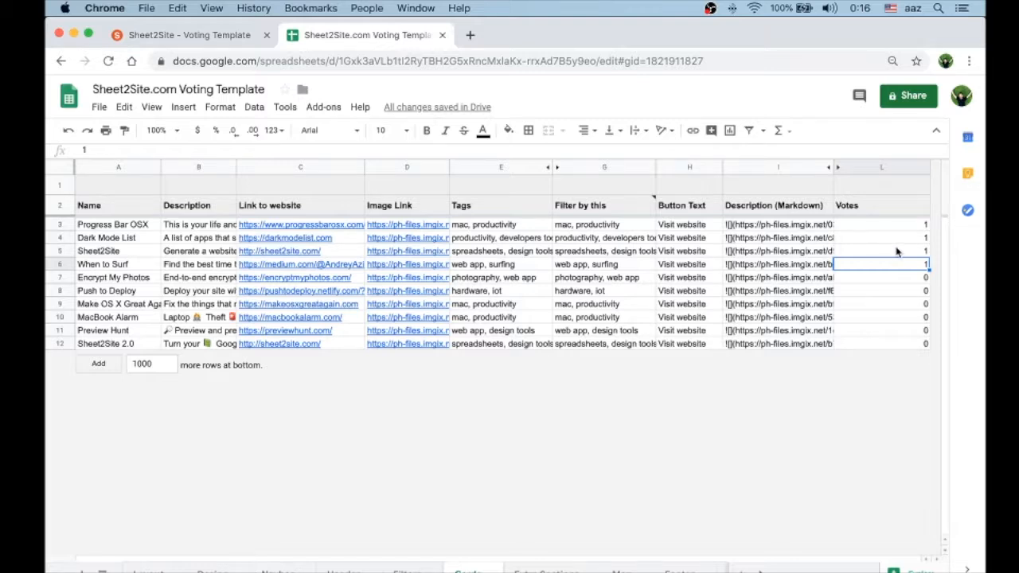
{"action": "left_click", "coordinate": [879, 223]}
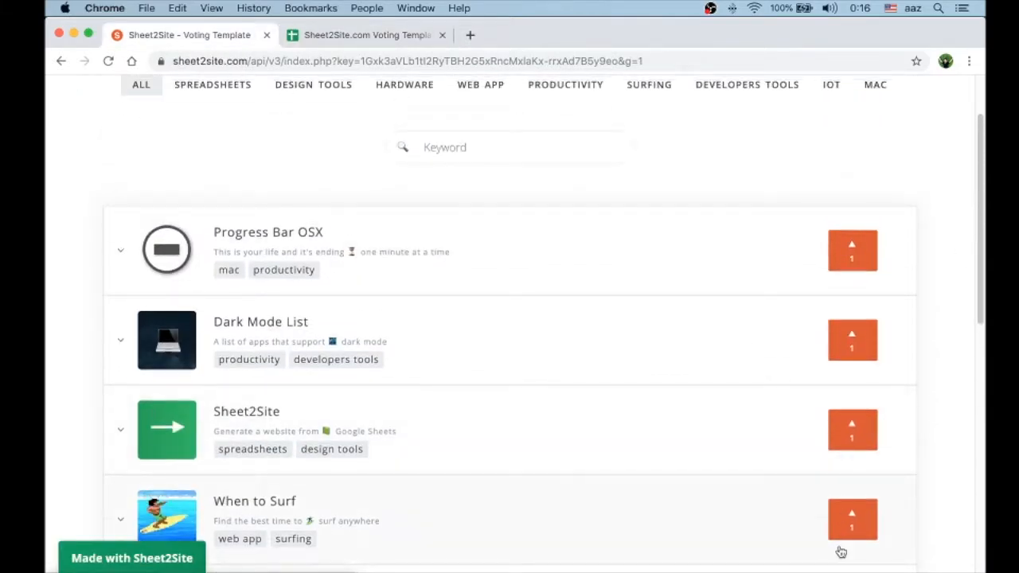
Upvote MacBook Alarm from 0 to 1 vote and reload the page
{"action": "scroll", "scroll_direction": "down", "scroll_amount": 3}
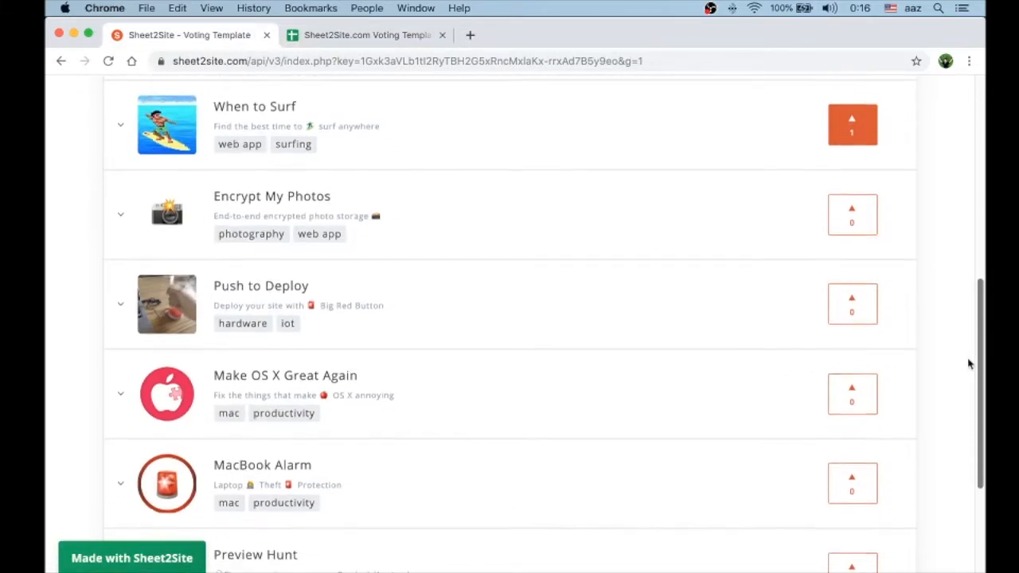
{"action": "scroll", "scroll_direction": "down", "scroll_amount": 3}
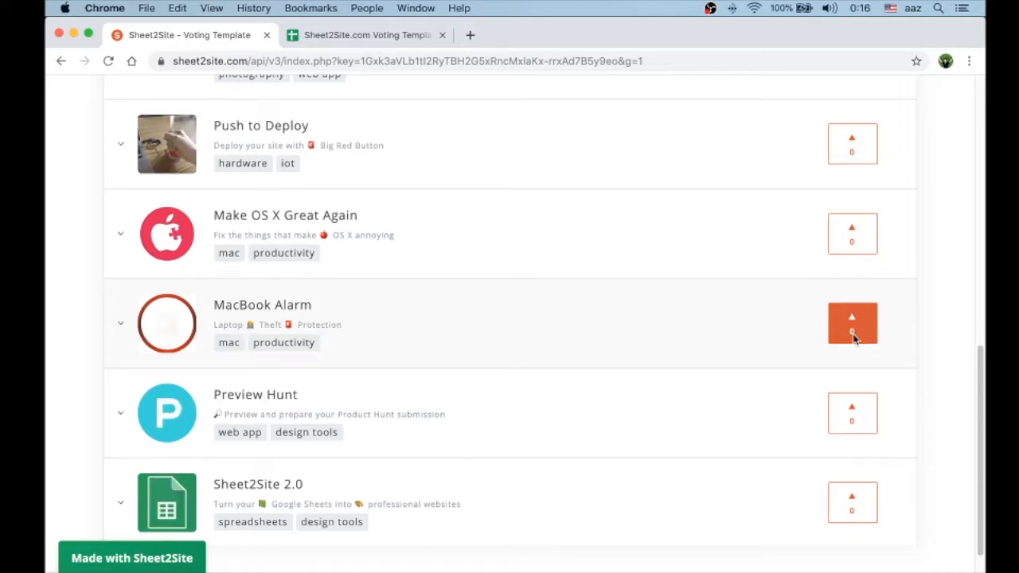
{"action": "left_click", "coordinate": [851, 322]}
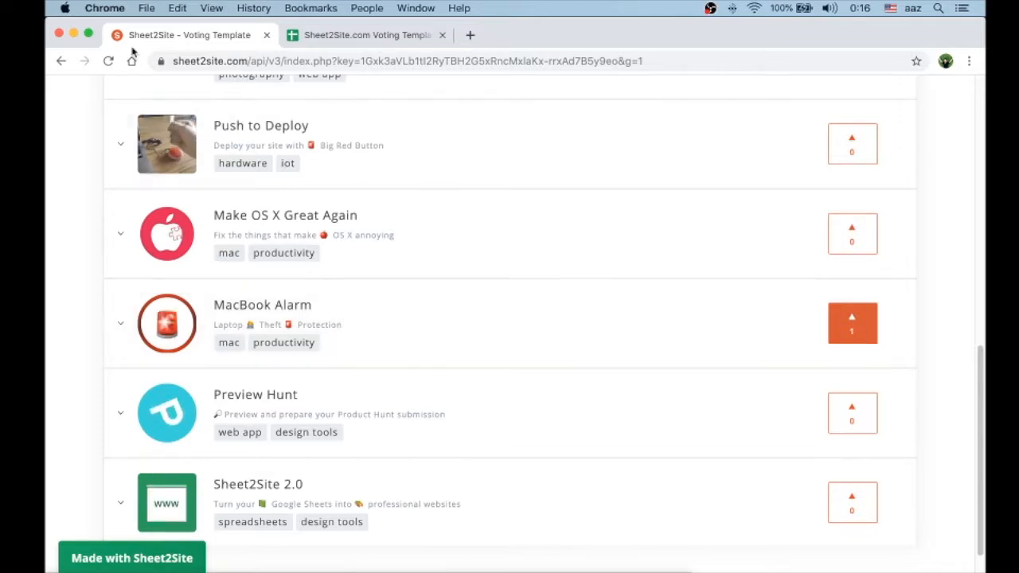
{"action": "left_click", "coordinate": [366, 35]}
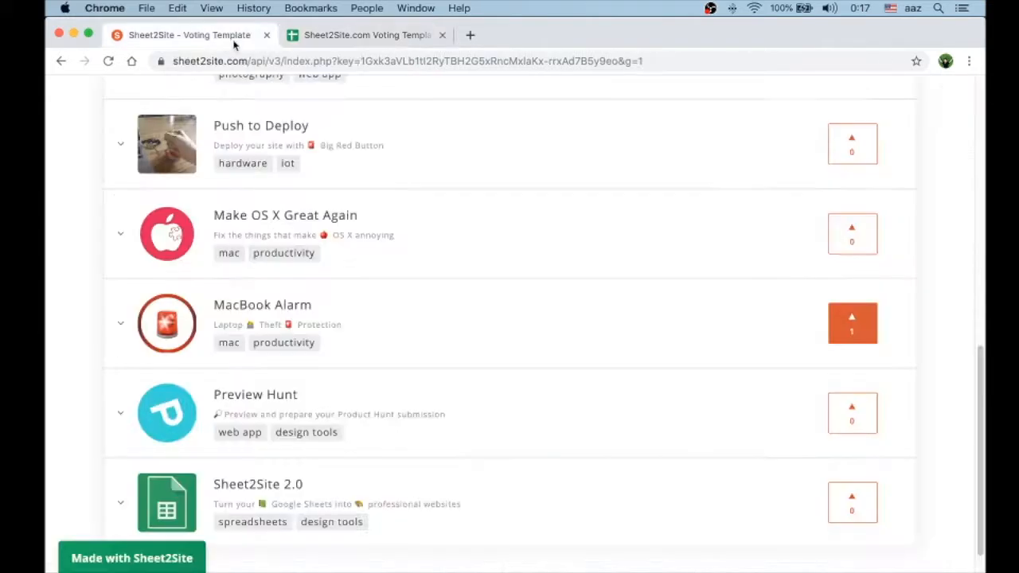
Scroll down to confirm MacBook Alarm now ranks below When to Surf with one vote
{"action": "scroll", "scroll_direction": "down", "scroll_amount": 3}
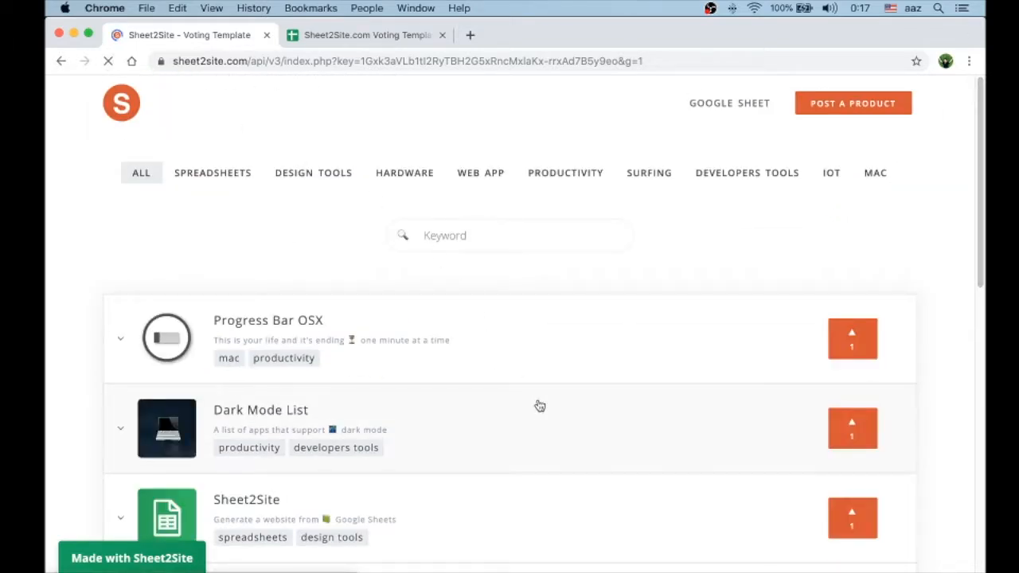
{"action": "scroll", "scroll_direction": "down", "scroll_amount": 3}
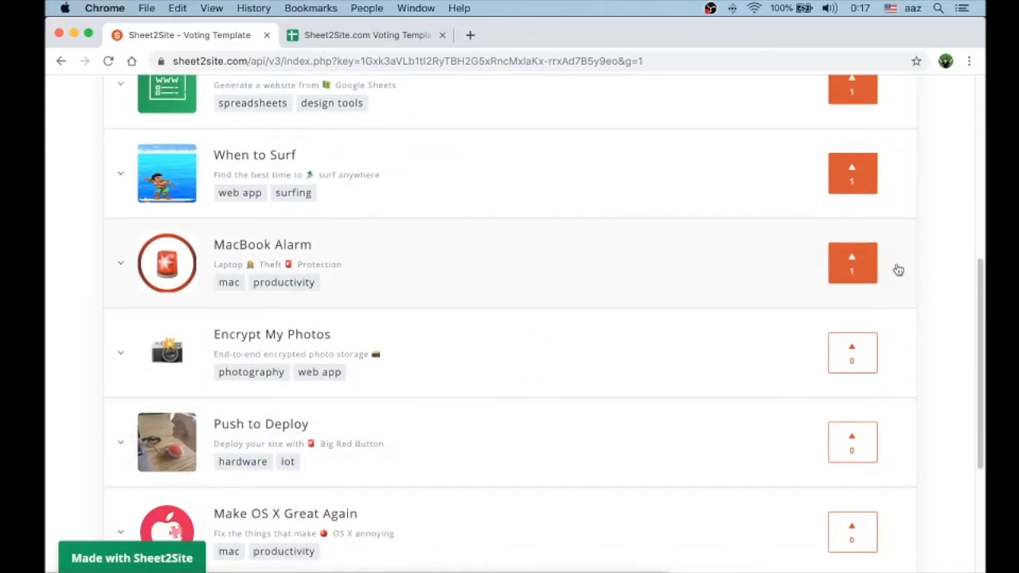
{"action": "mouse_move", "coordinate": [478, 169]}
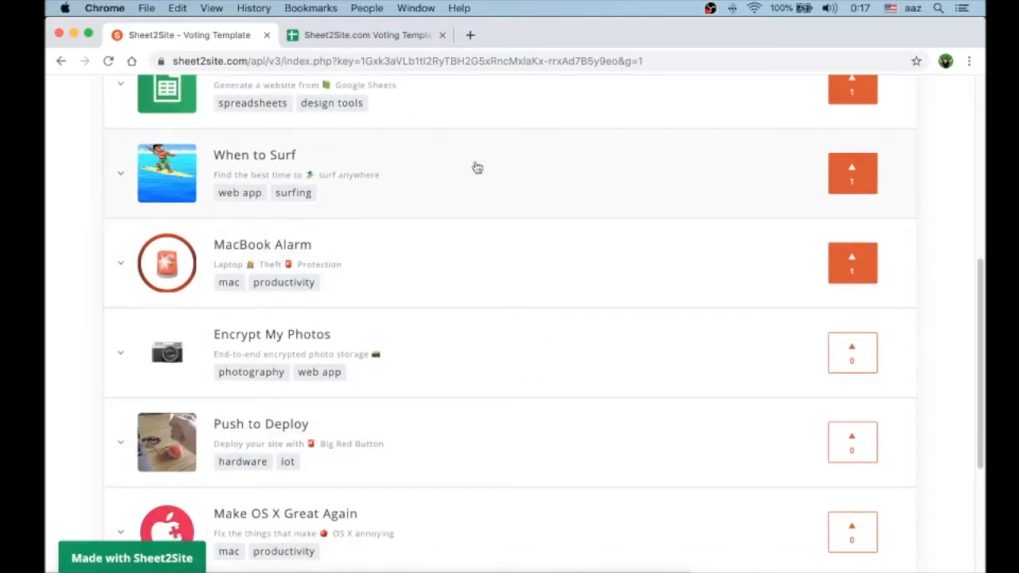